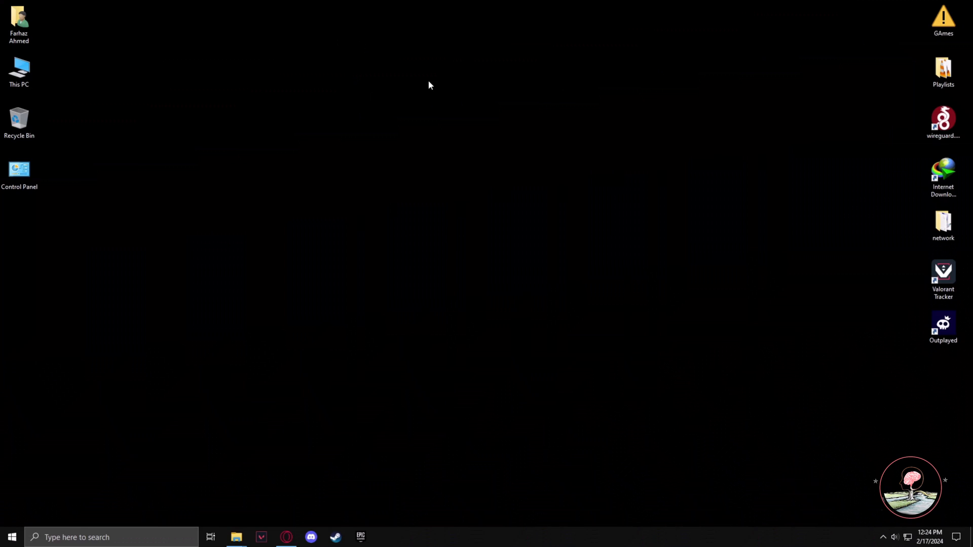
# Remove Riot Vanguard from the Programs and Features list, then dismiss the window back to the desktop
pyautogui.click(18, 176)
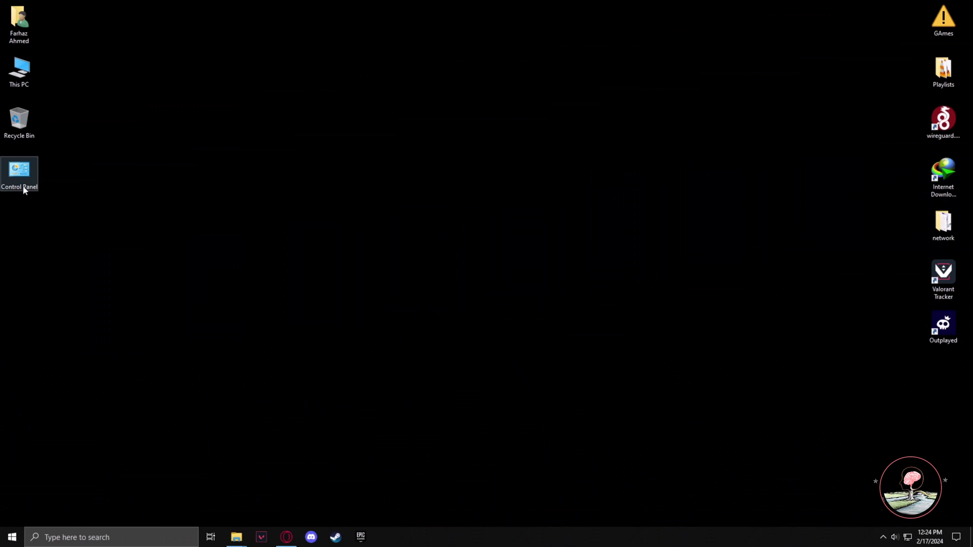
pyautogui.doubleClick(19, 174)
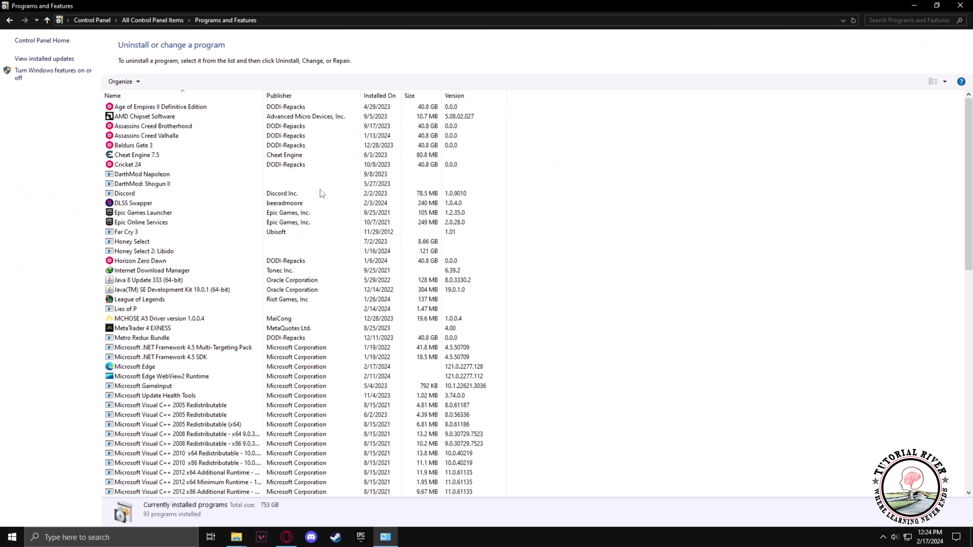
pyautogui.scroll(-3)
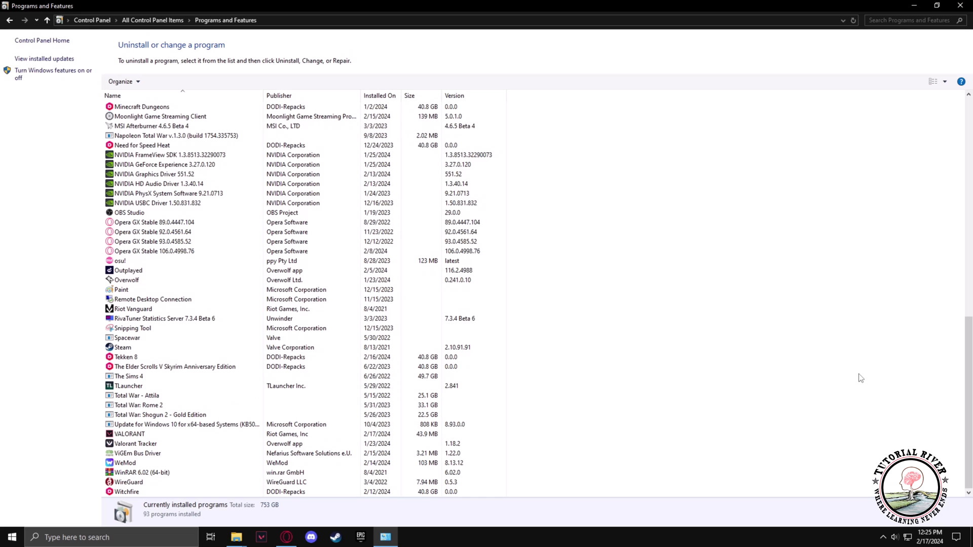
pyautogui.click(164, 318)
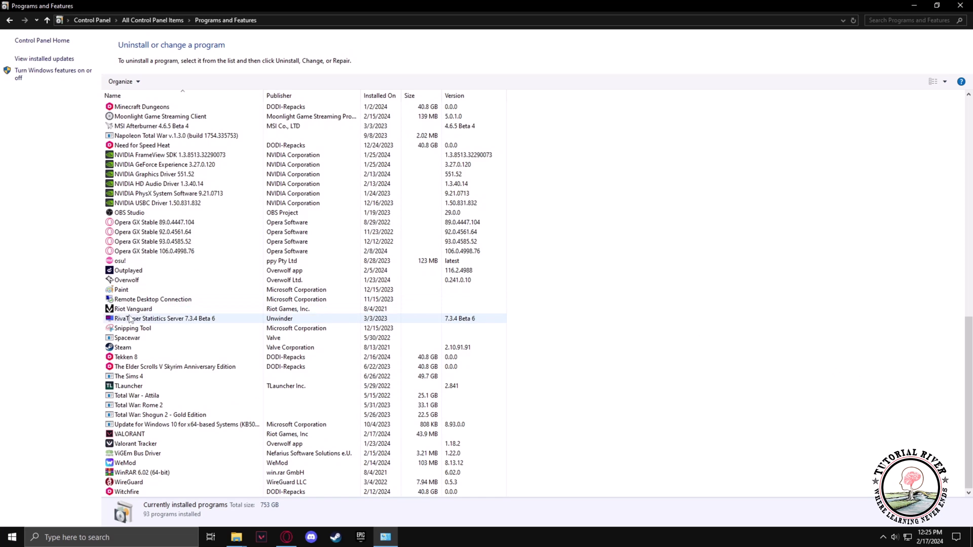
pyautogui.click(133, 308)
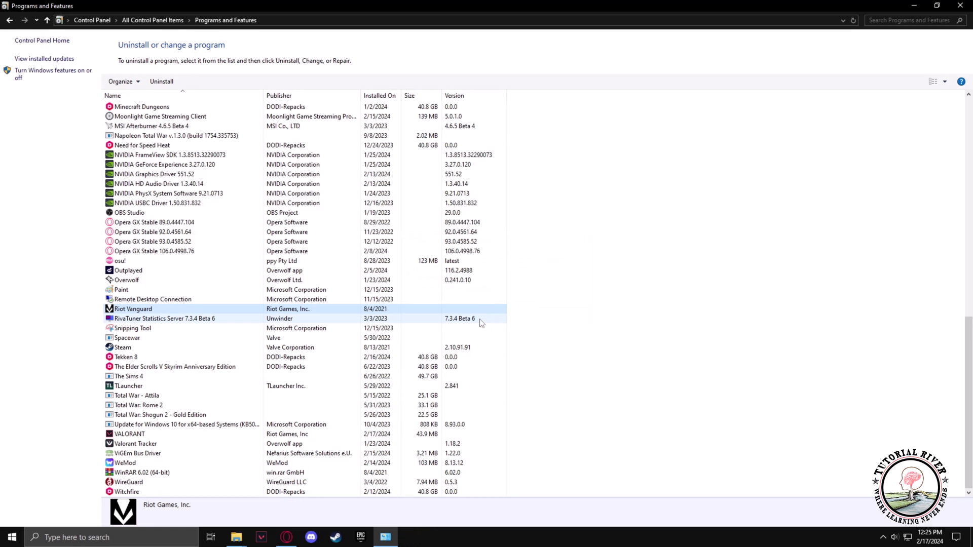
pyautogui.moveTo(627, 309)
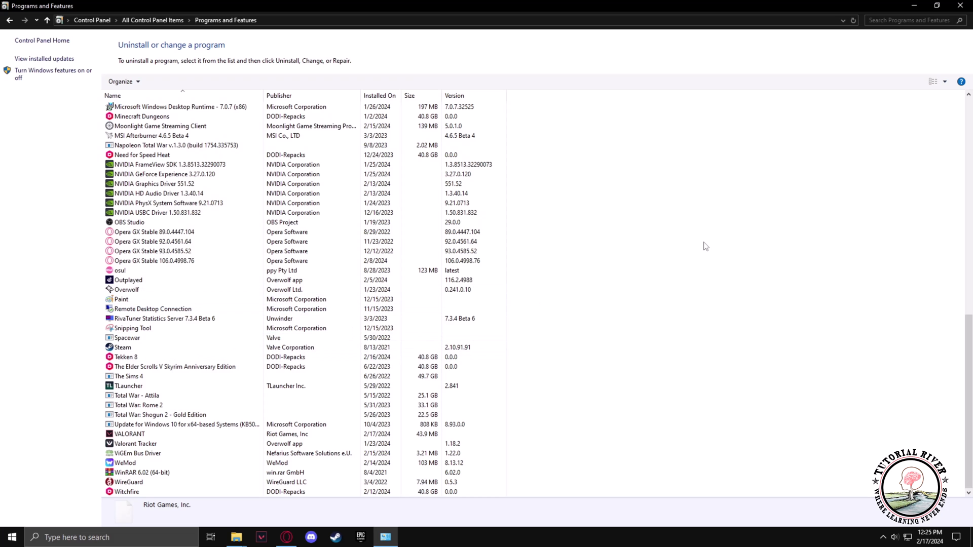
pyautogui.click(961, 5)
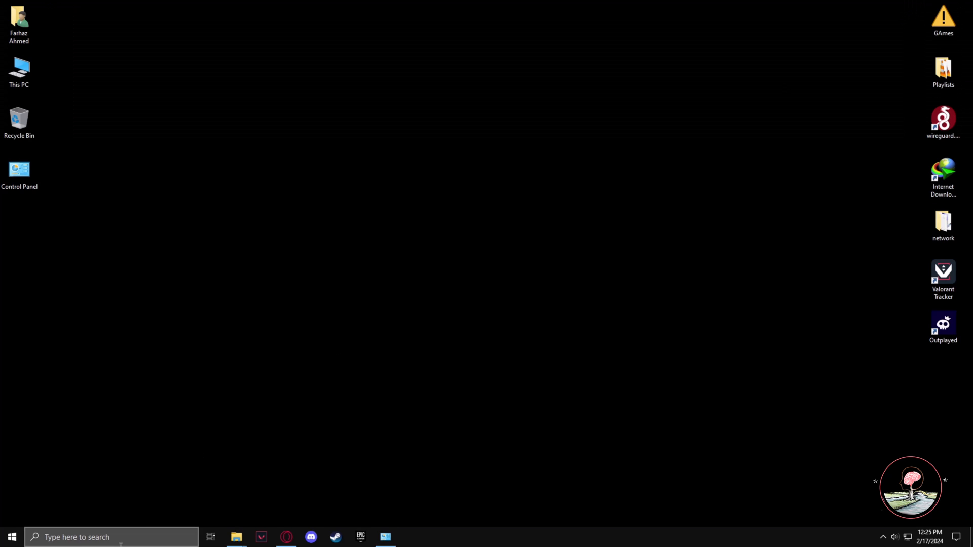
pyautogui.write('run')
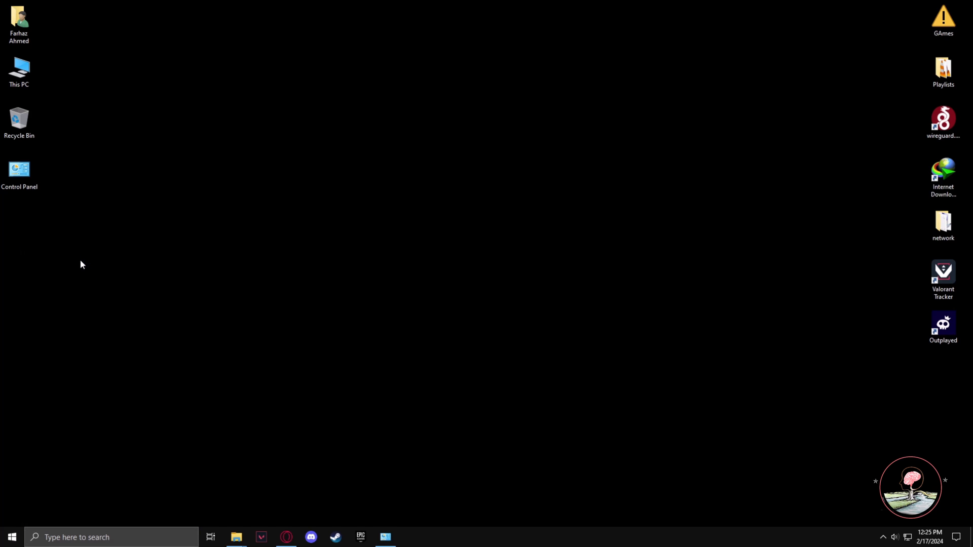
pyautogui.moveTo(237, 284)
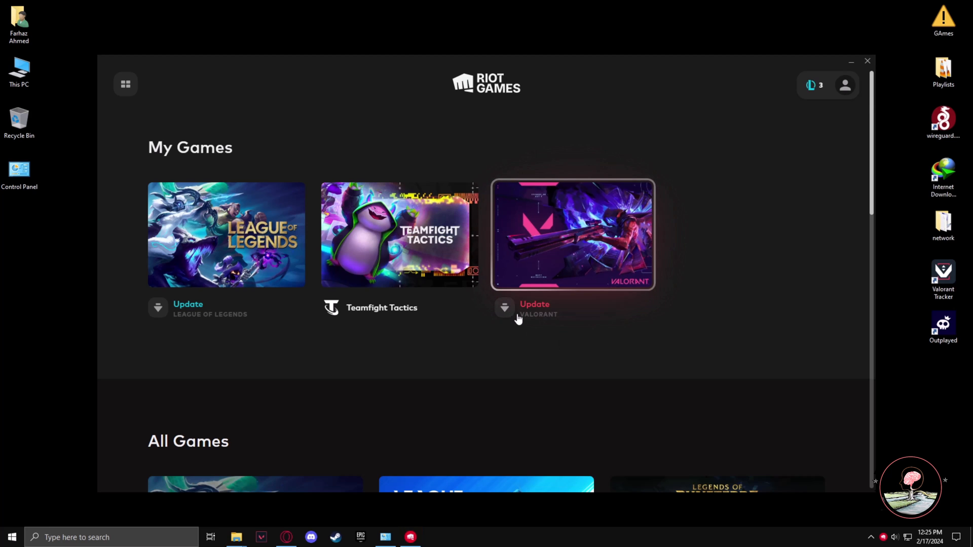
# Select the VALORANT tile in My Games to reach its page with the Install Vanguard notice
pyautogui.click(572, 234)
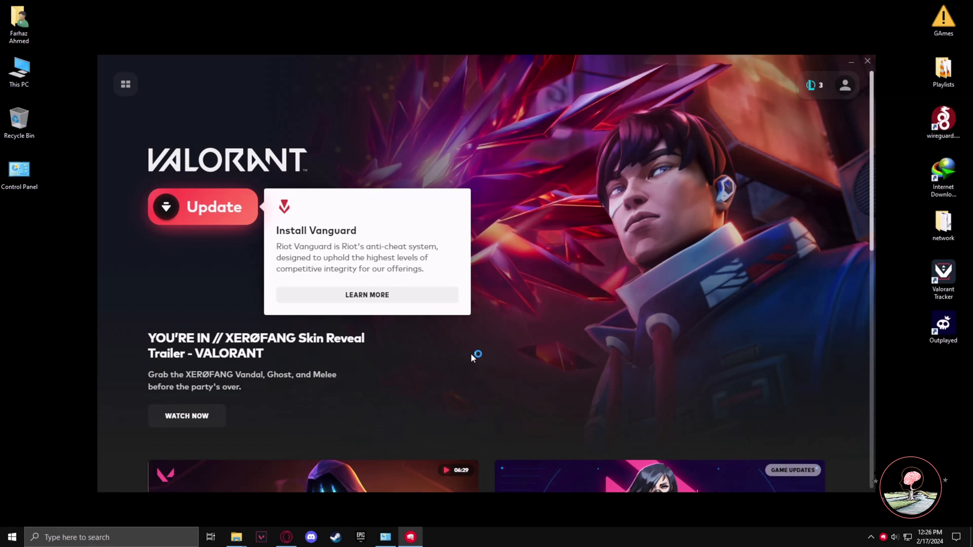
pyautogui.moveTo(474, 365)
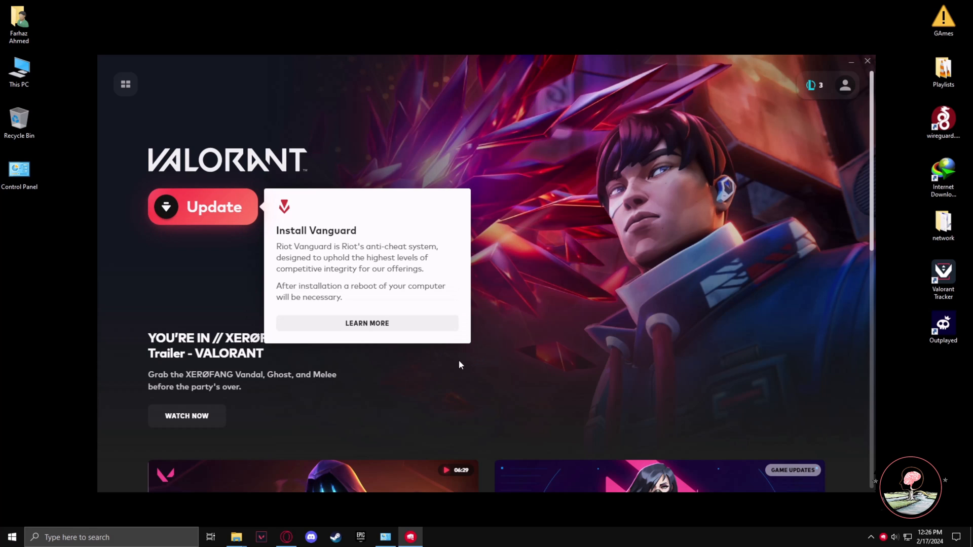
# Update VALORANT so Vanguard reinstalls, leaving Play available pending a system restart
pyautogui.click(203, 207)
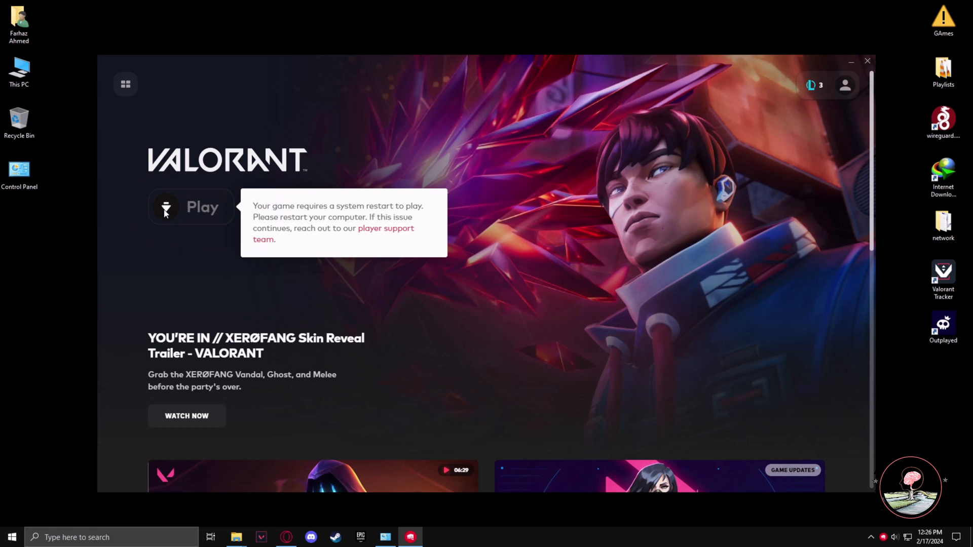